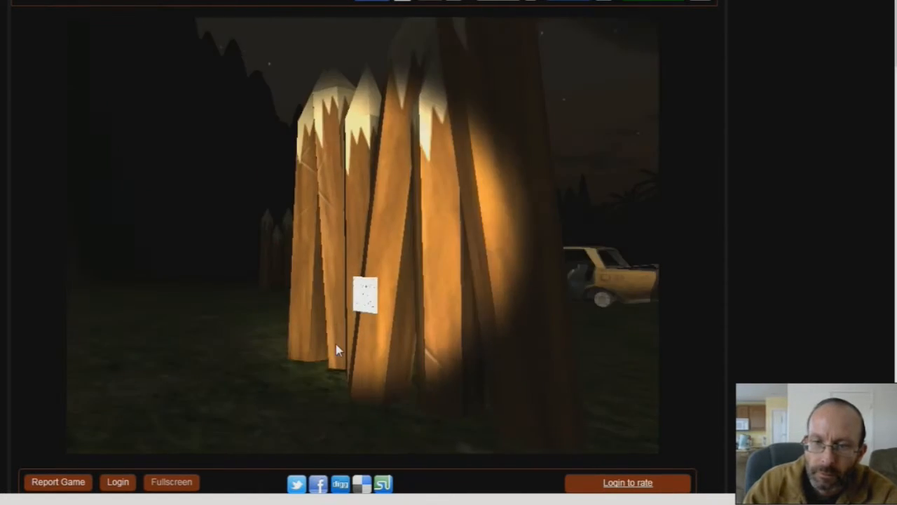
Step: Pick up the note pinned to the wooden stakes, bringing the count to 4 of 8
{"action": "left_click", "coordinate": [370, 297]}
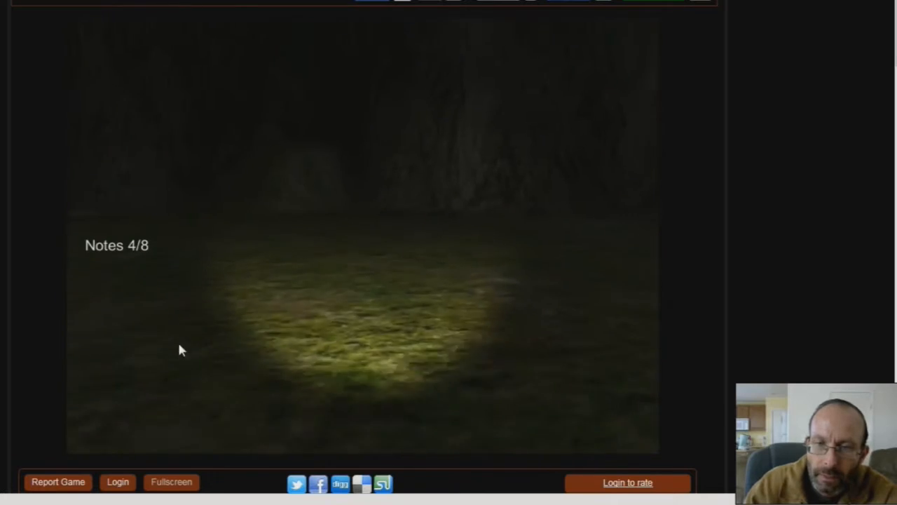